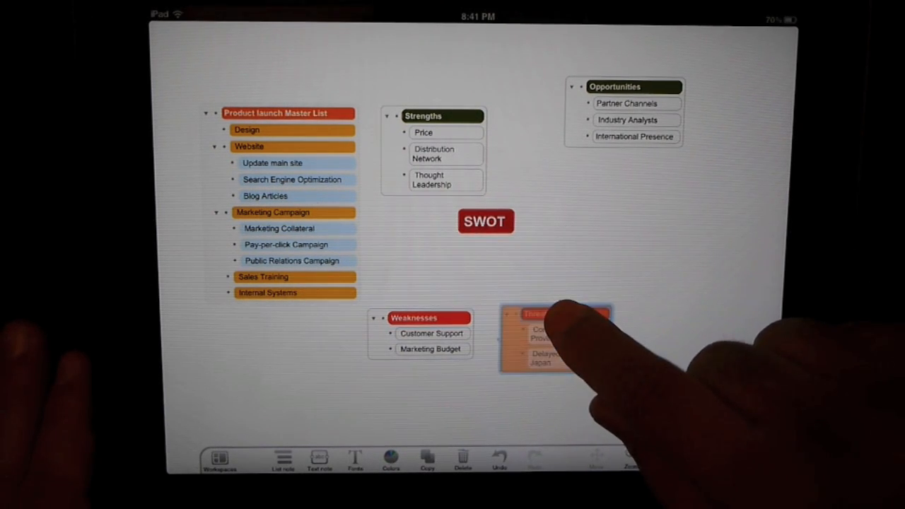
- Move the Threats note beside Weaknesses and drag the Opportunities note lower
left_click_drag(562, 336, 598, 233)
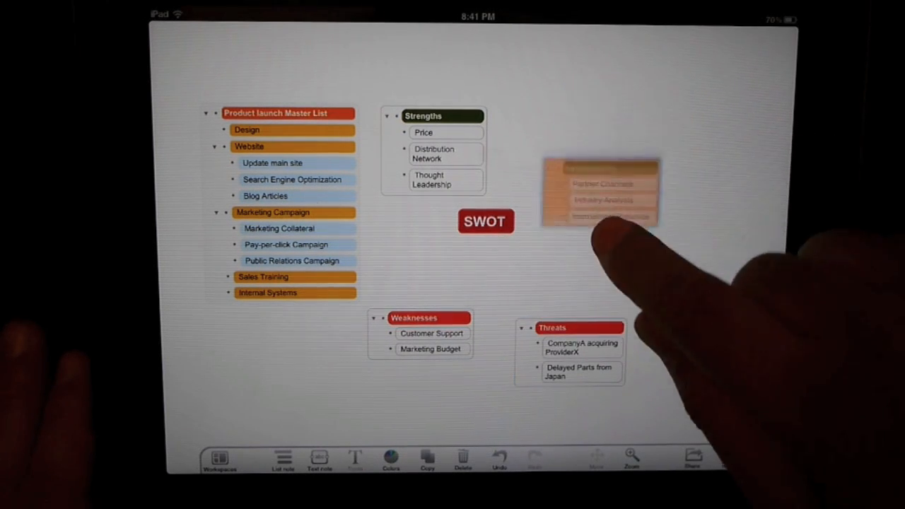
left_click_drag(601, 190, 541, 142)
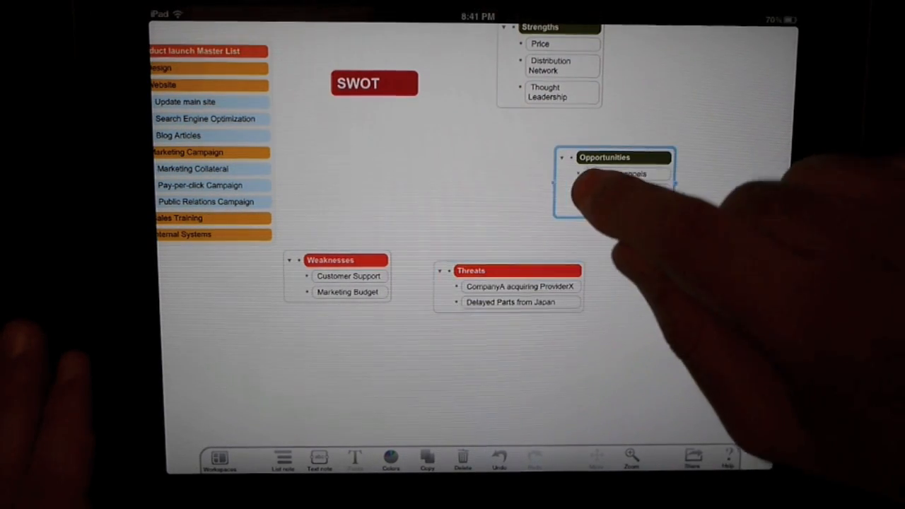
- Widen the Opportunities note and pick up its Industry Analysts item for reordering
left_click(563, 157)
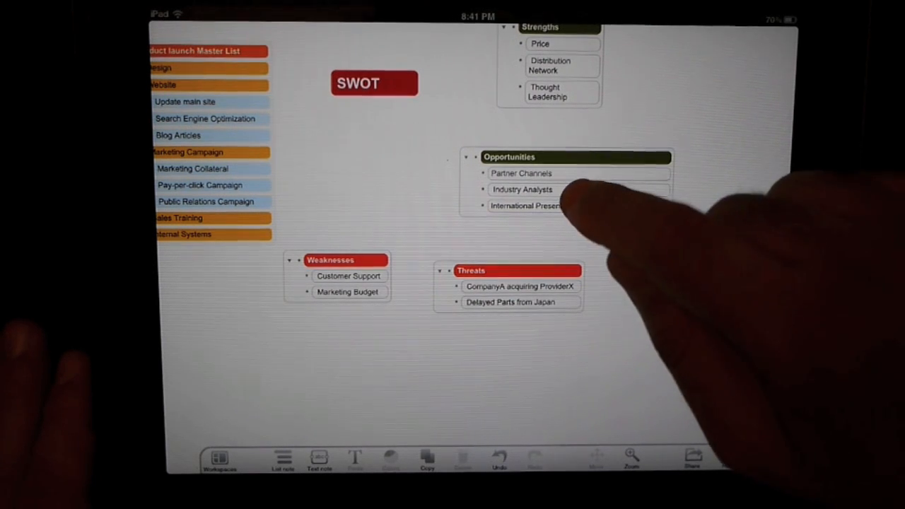
left_click(522, 189)
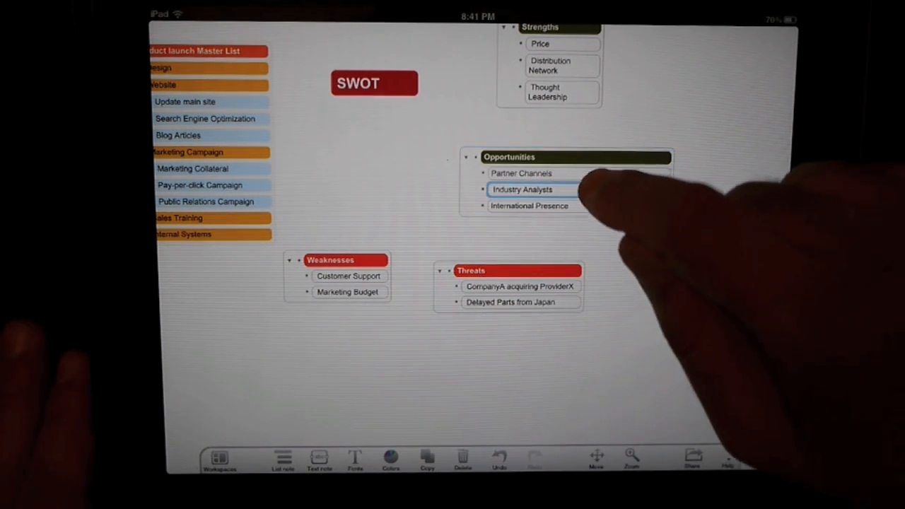
left_click(532, 190)
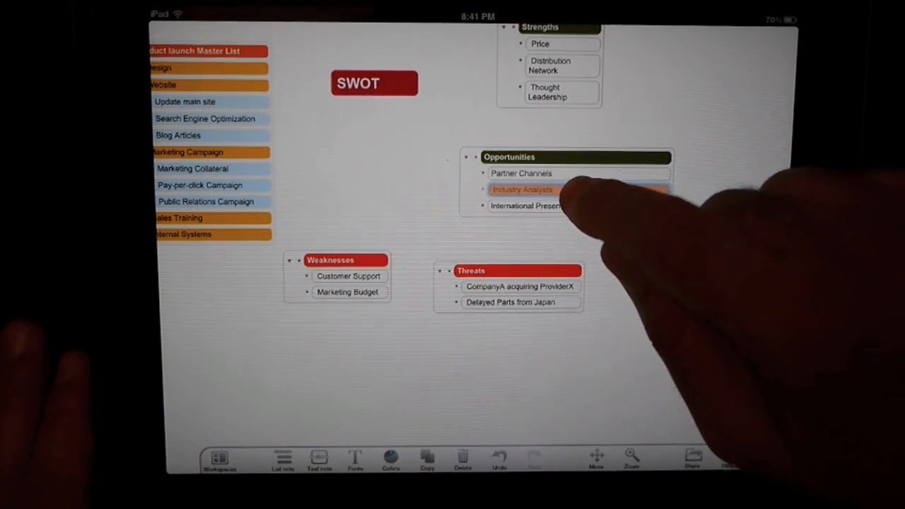